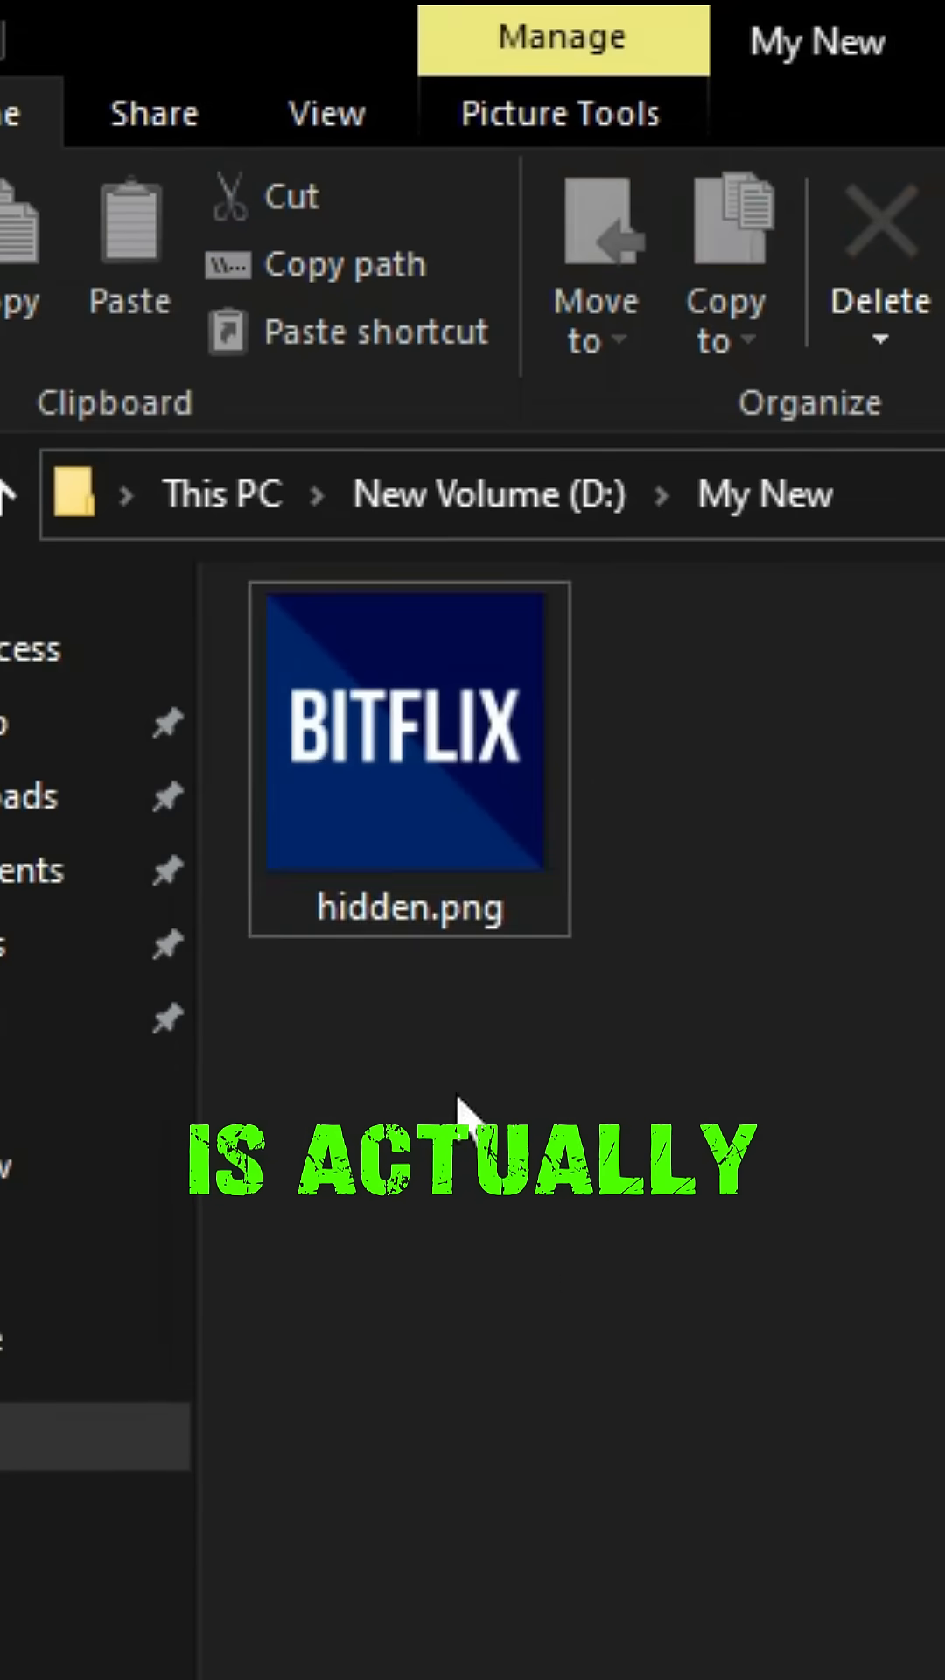
# Reach the Archive name and parameters dialog proposing My New.rar and start editing the name
pyautogui.doubleClick(408, 732)
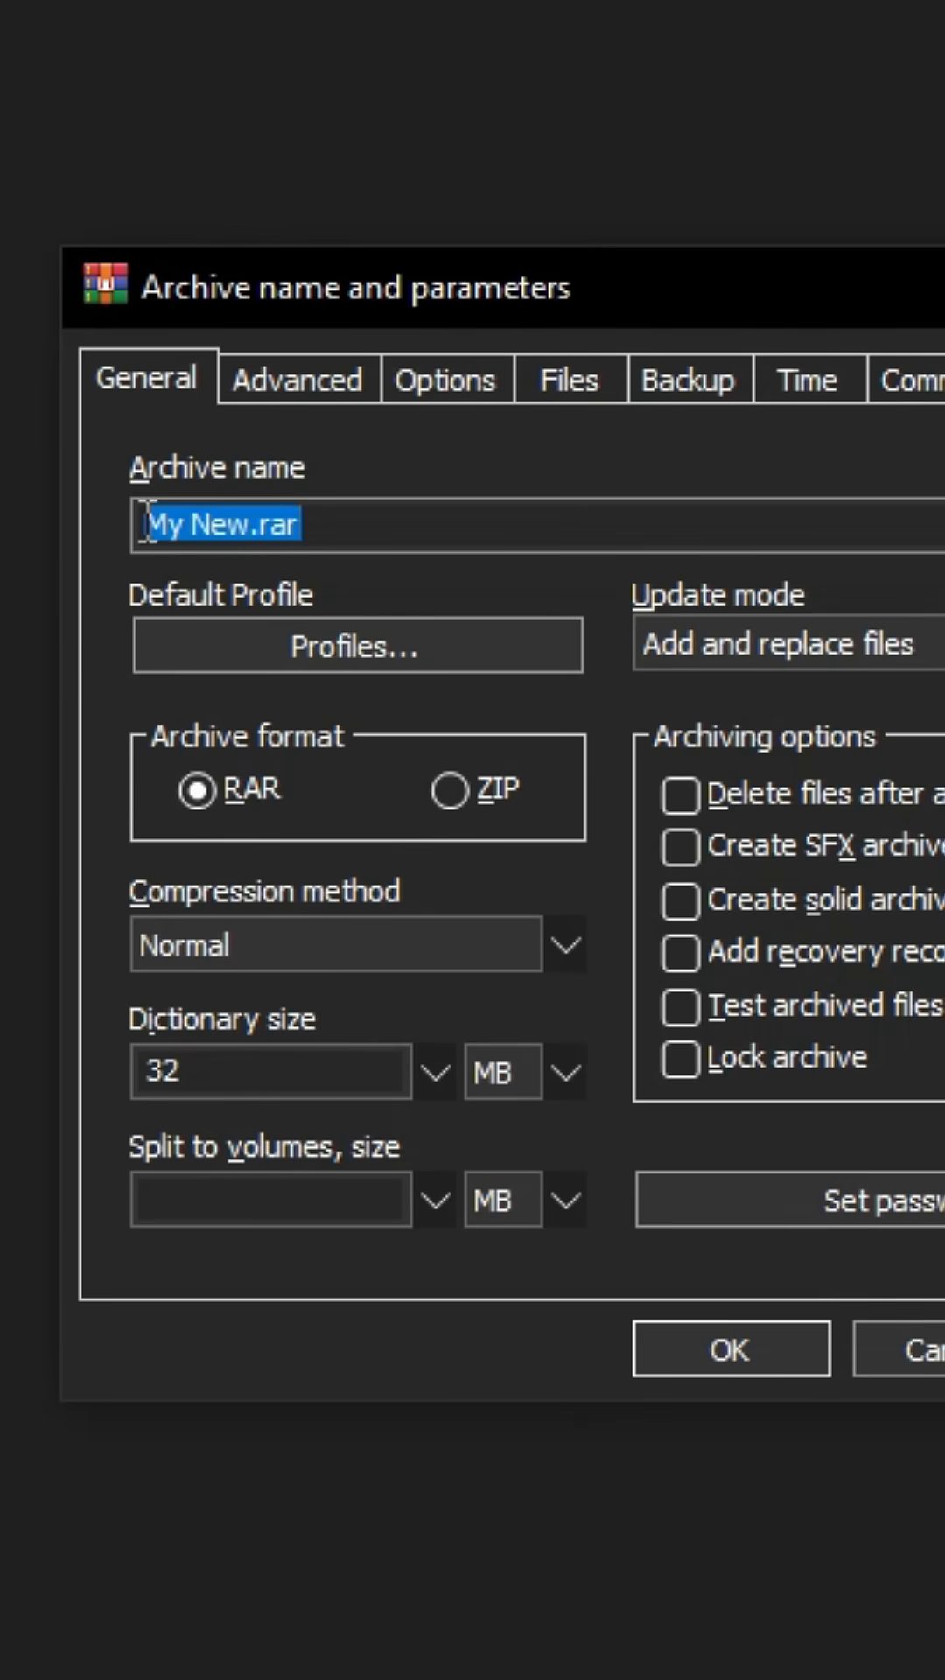
pyautogui.click(728, 1346)
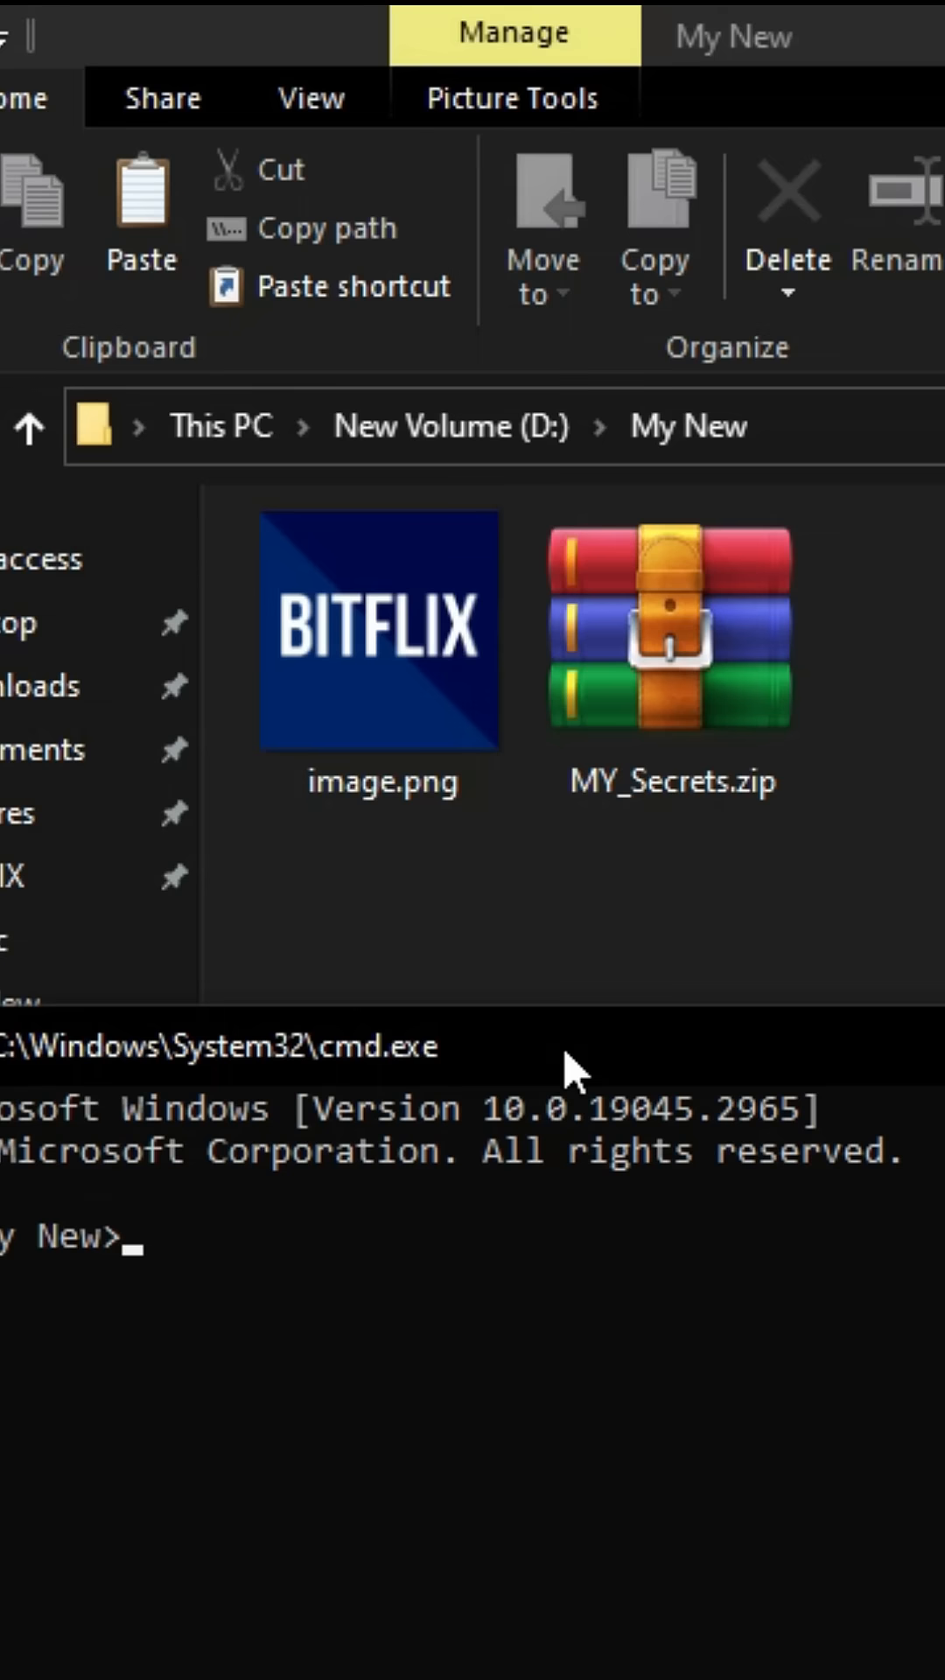
pyautogui.moveTo(364, 1152)
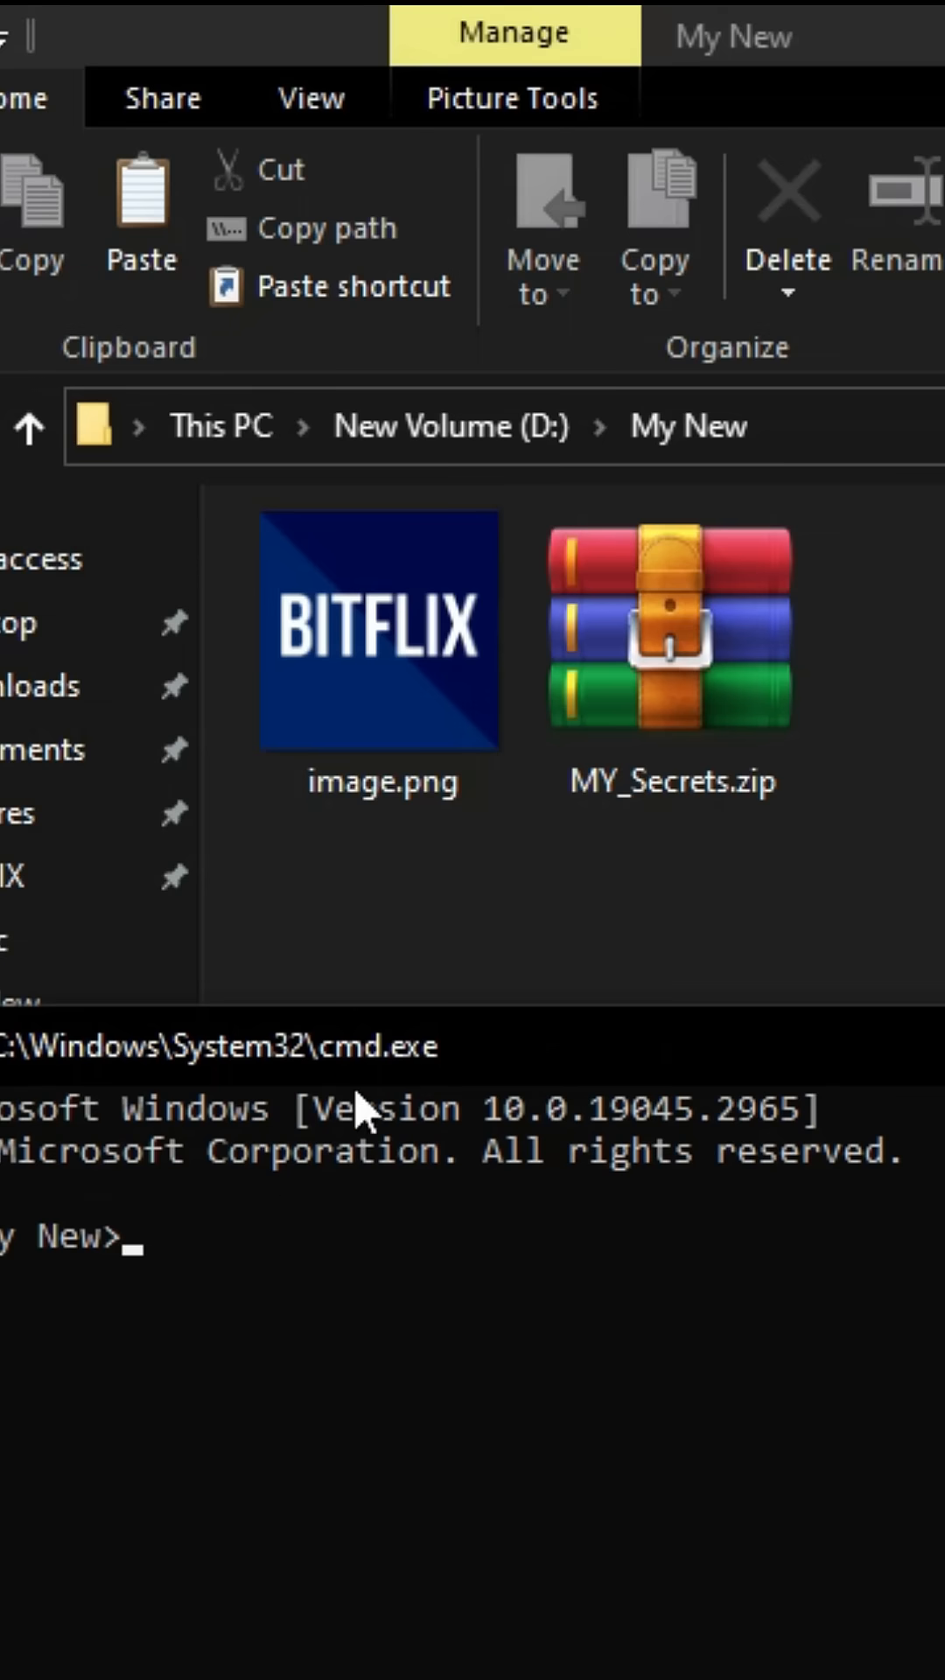
# Enter copy /b image.png + MY_Secrets.zip hidden.png at the prompt, highlighting both source file names
pyautogui.write('copy /b')
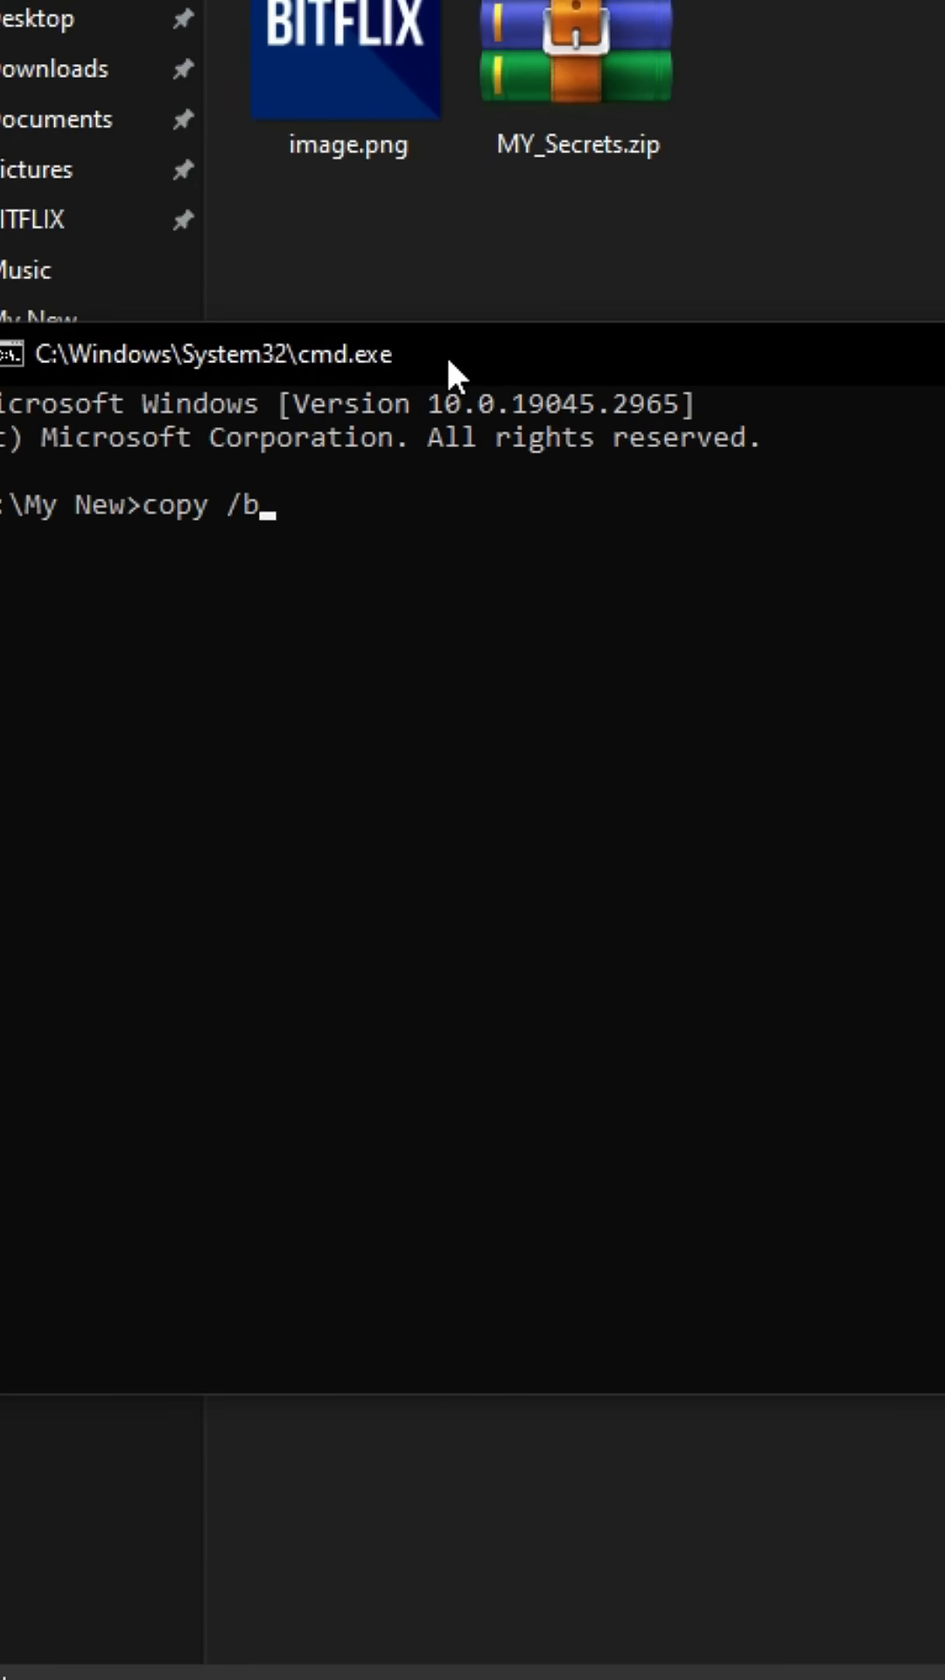
pyautogui.write('image.png + MY_Secrets.zip')
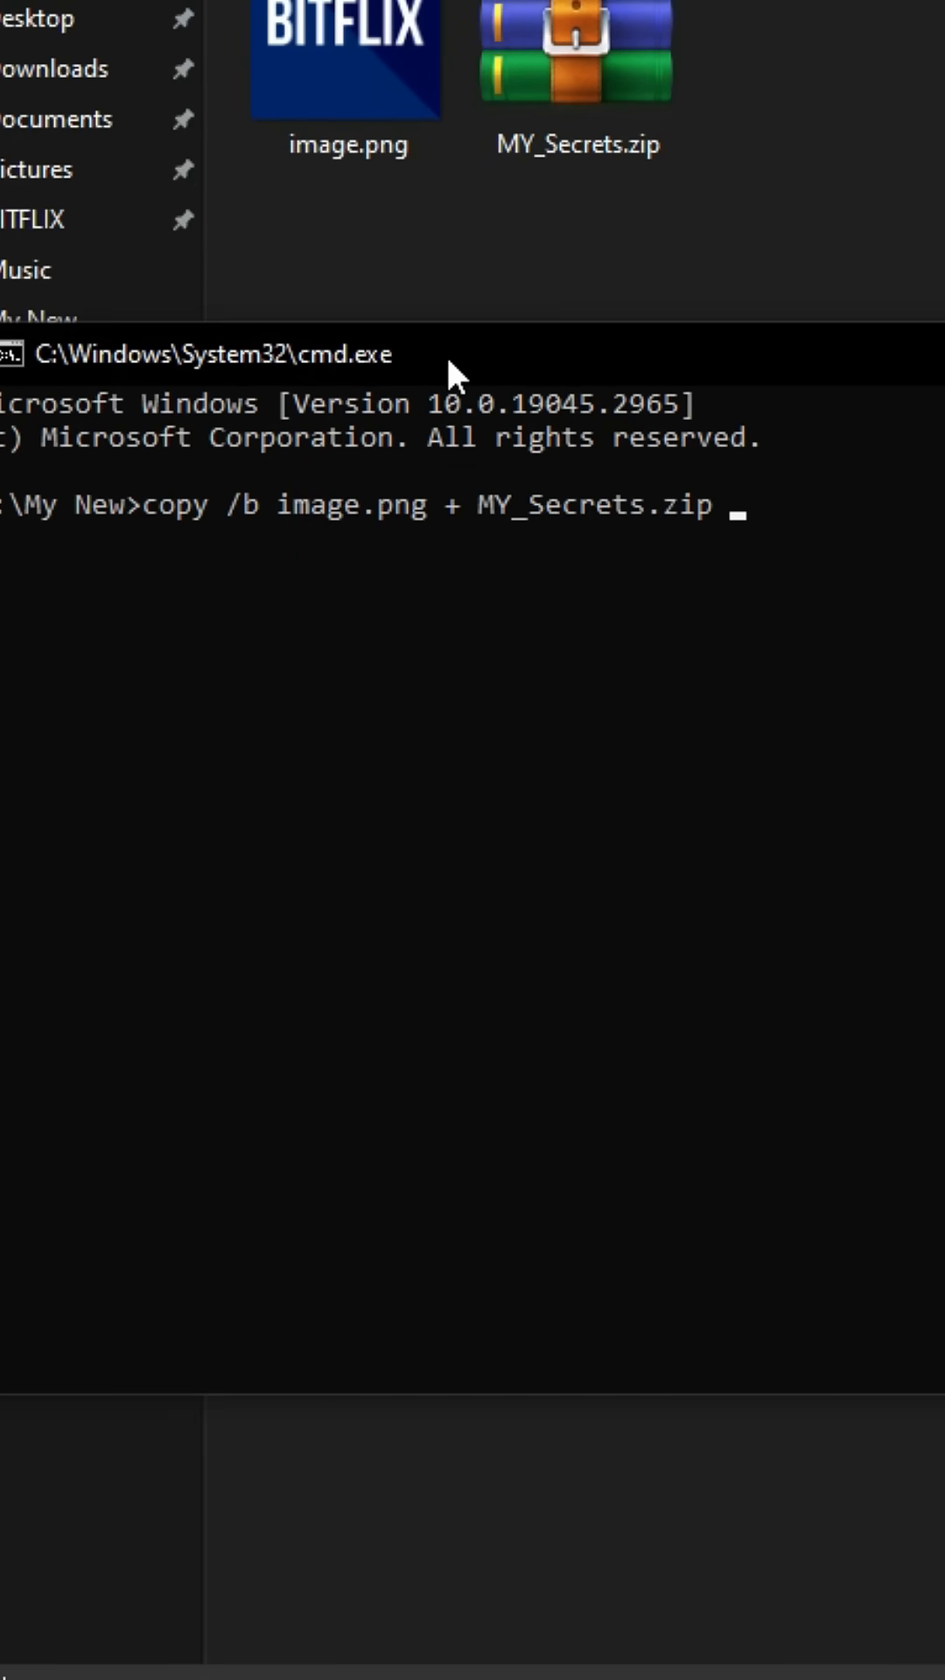
pyautogui.write('hidden.png')
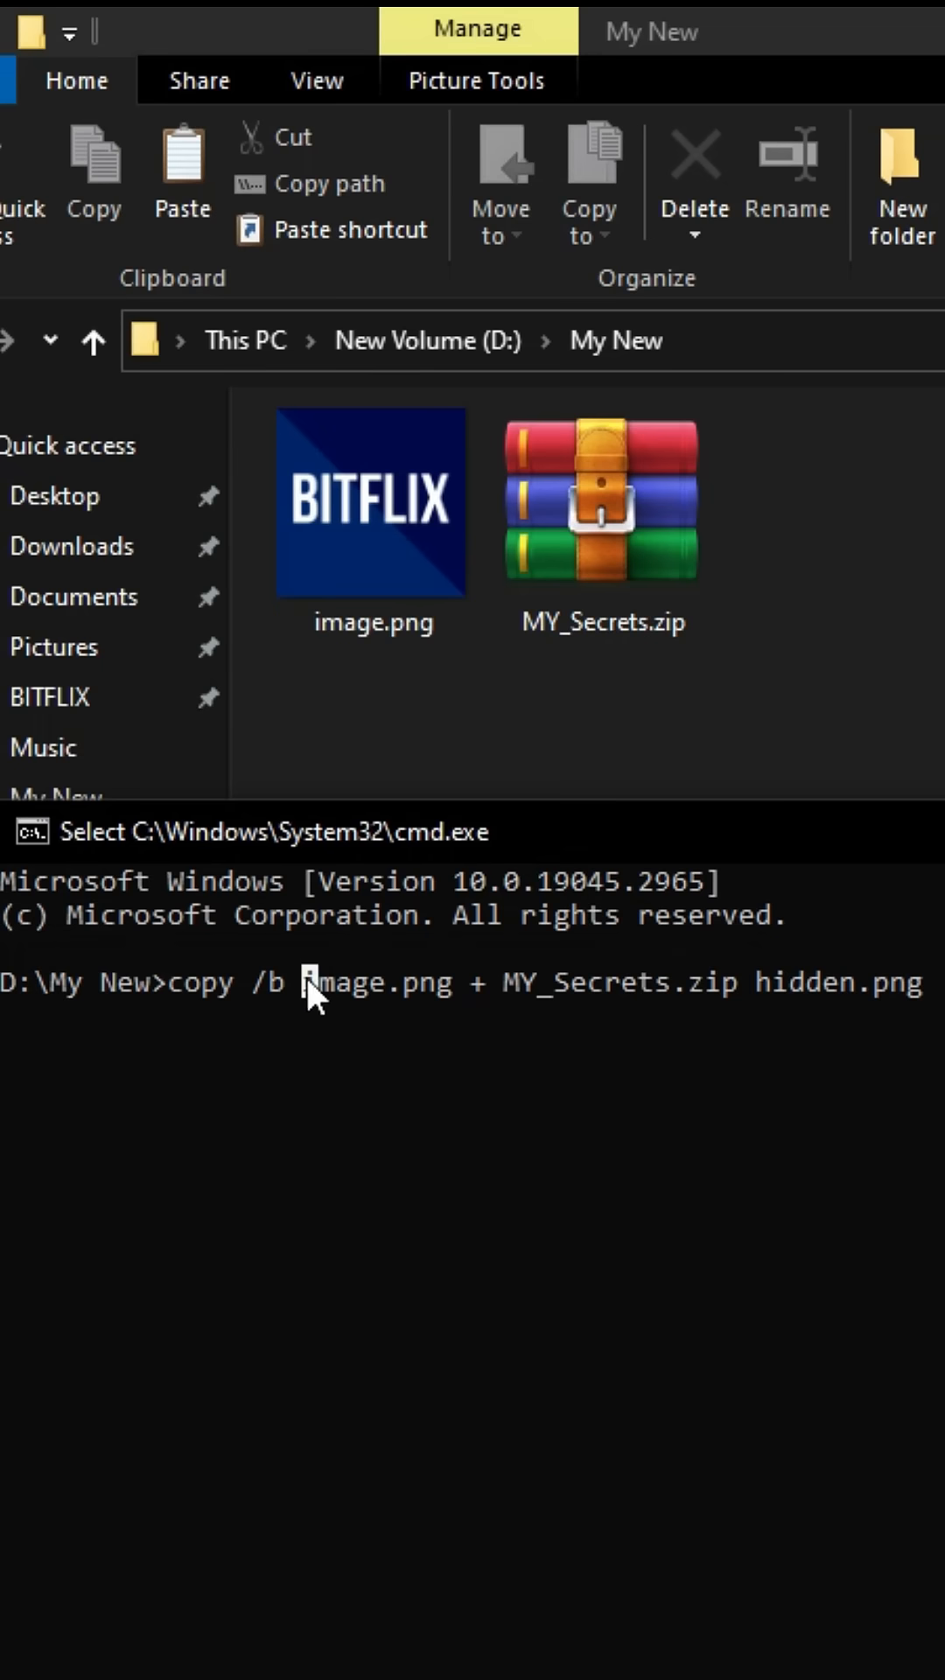
pyautogui.click(373, 500)
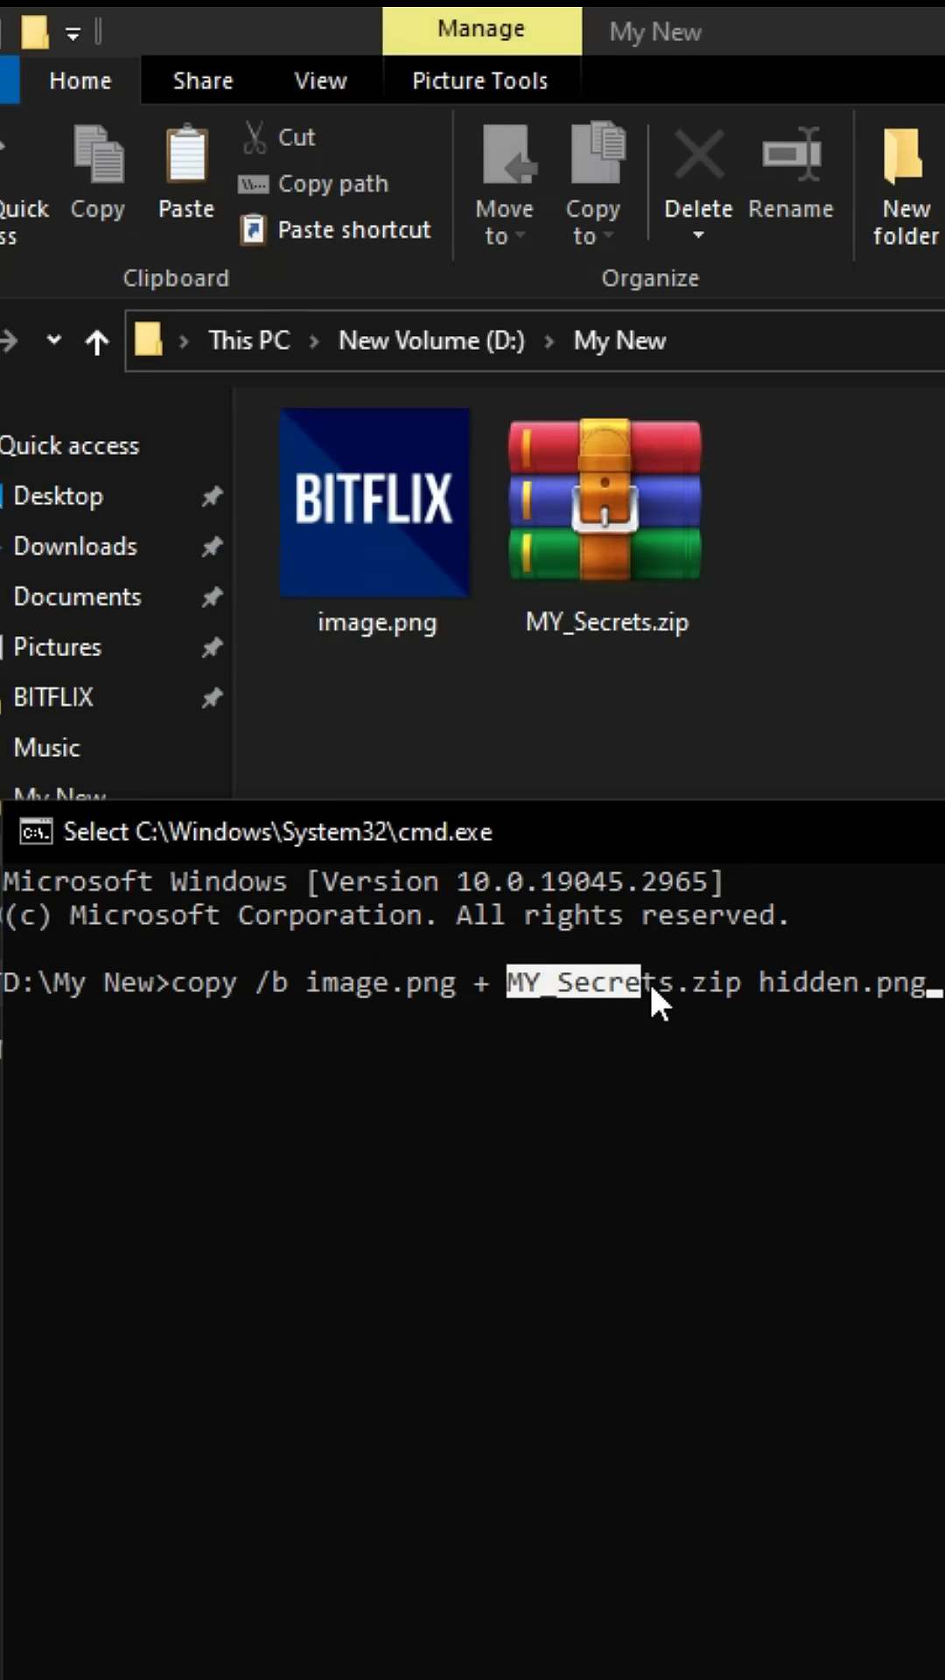
pyautogui.click(604, 498)
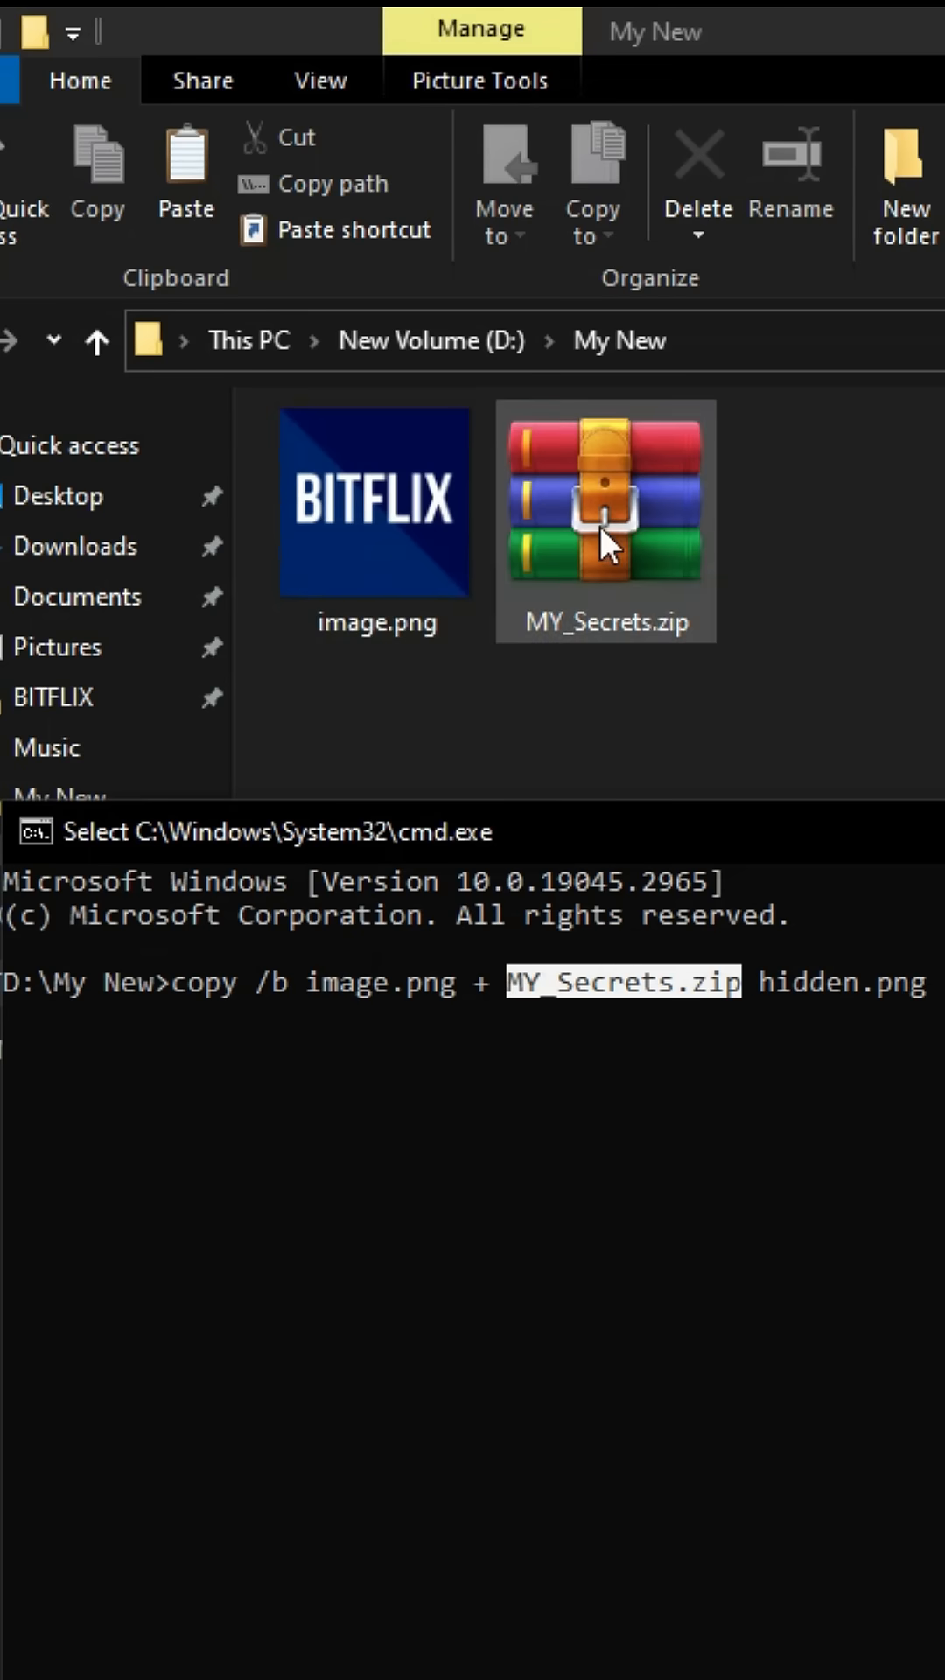
pyautogui.moveTo(774, 996)
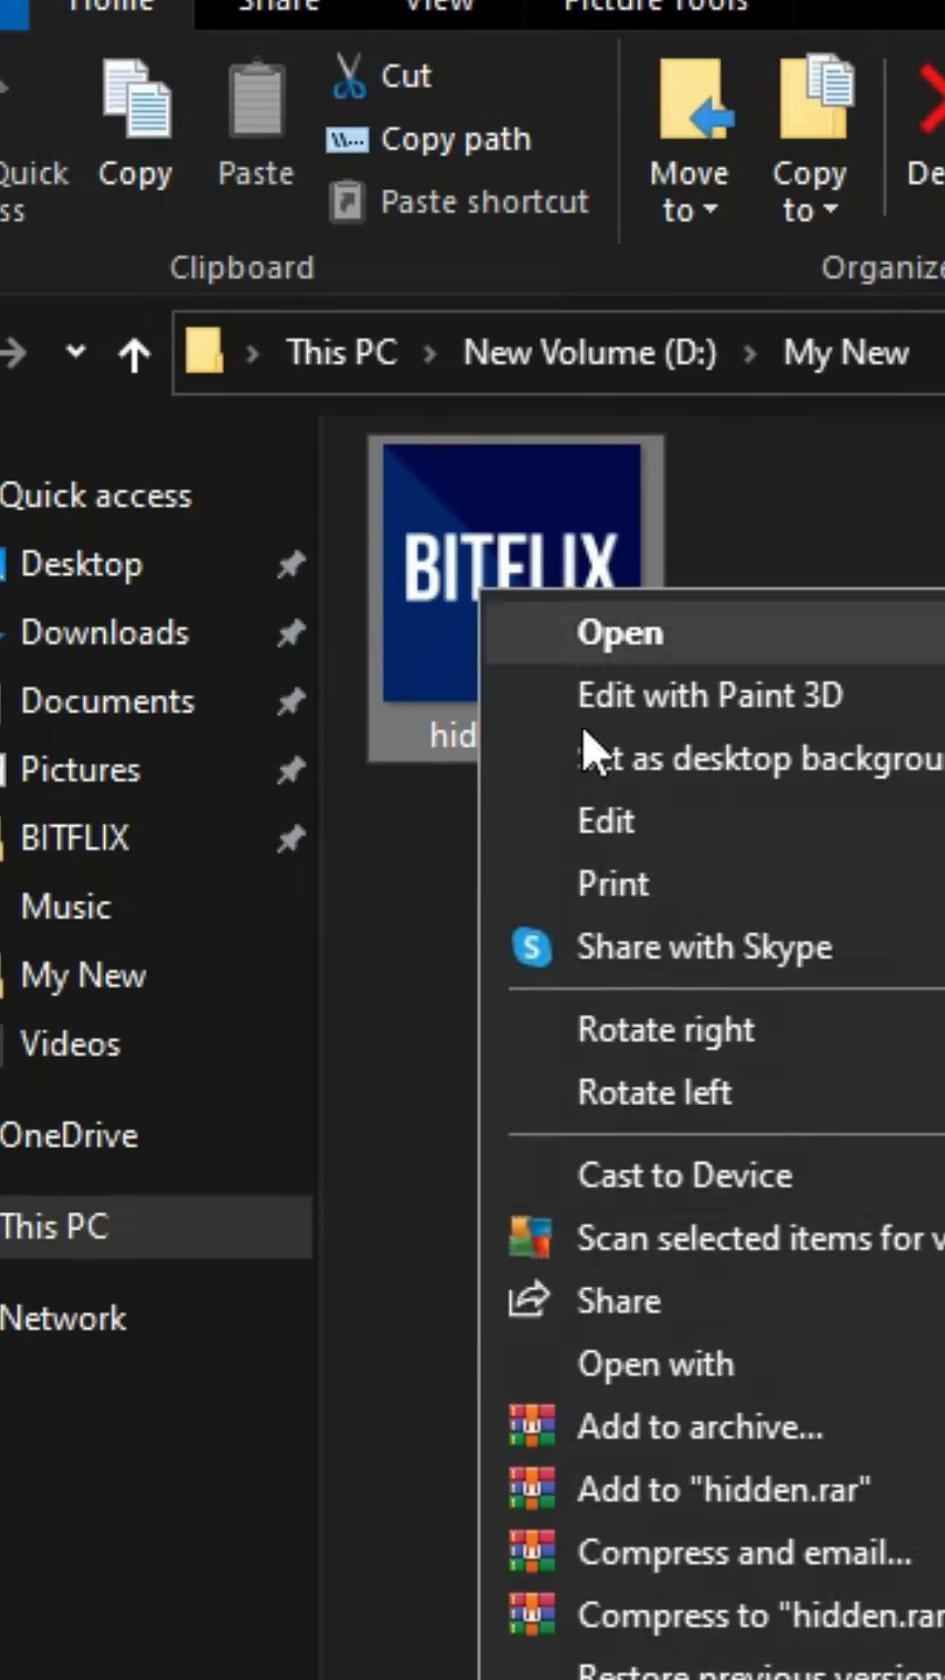
# View hidden.png in WinRAR, listing secret03.zip, secret01.rtf and secret02.txt inside
pyautogui.click(623, 632)
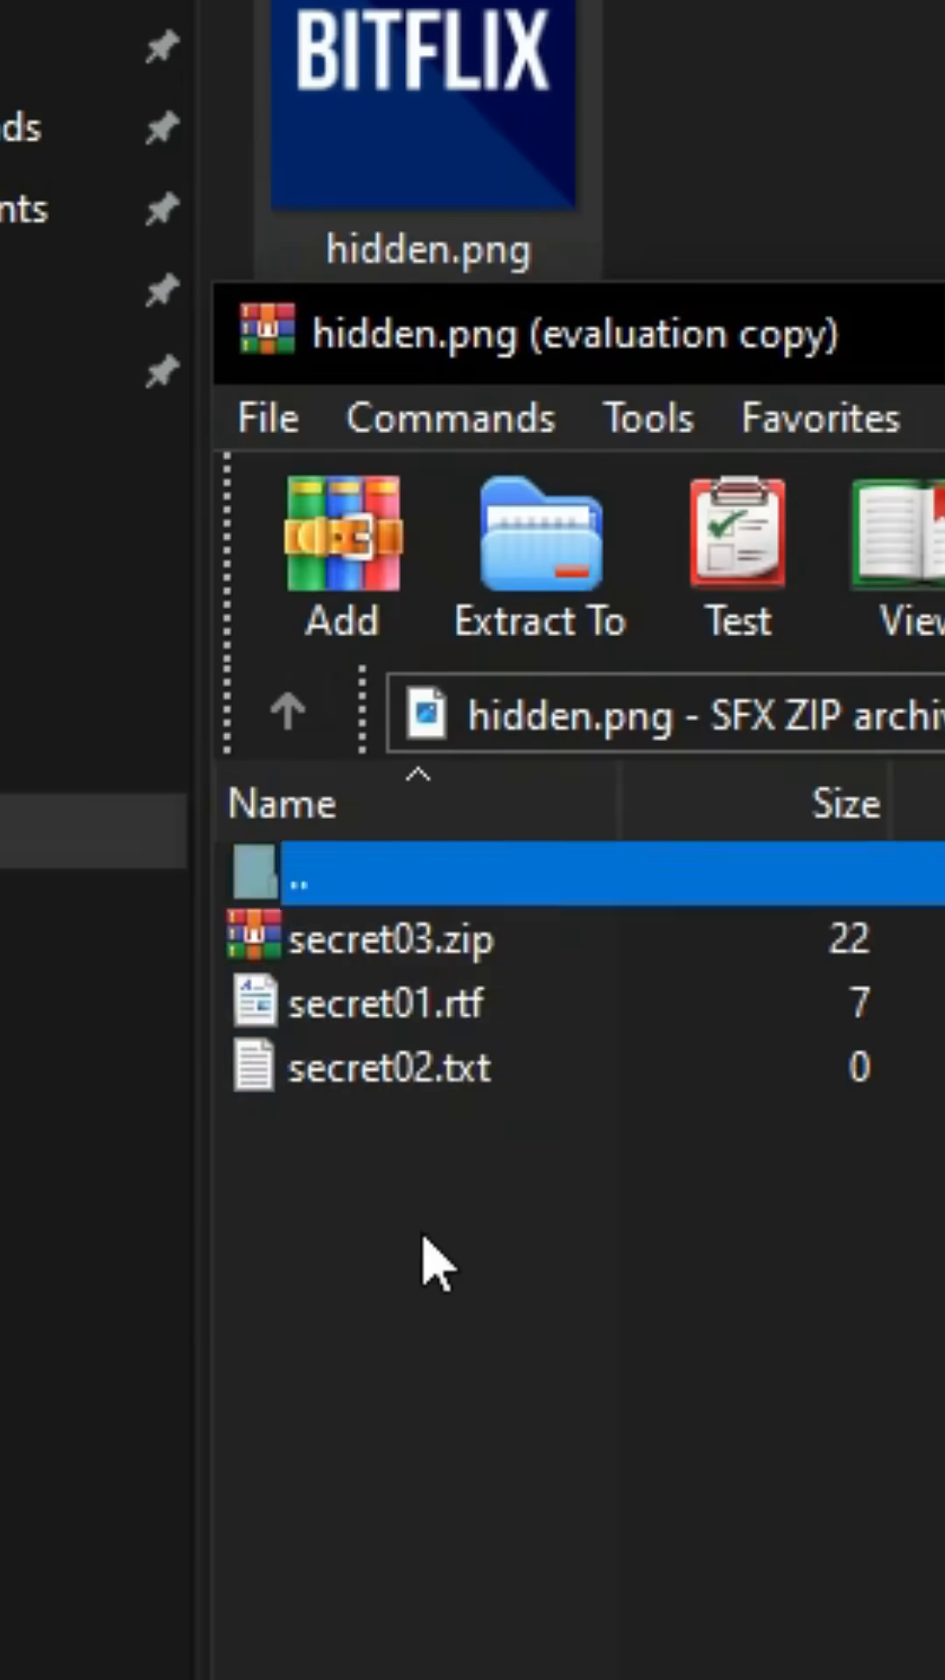